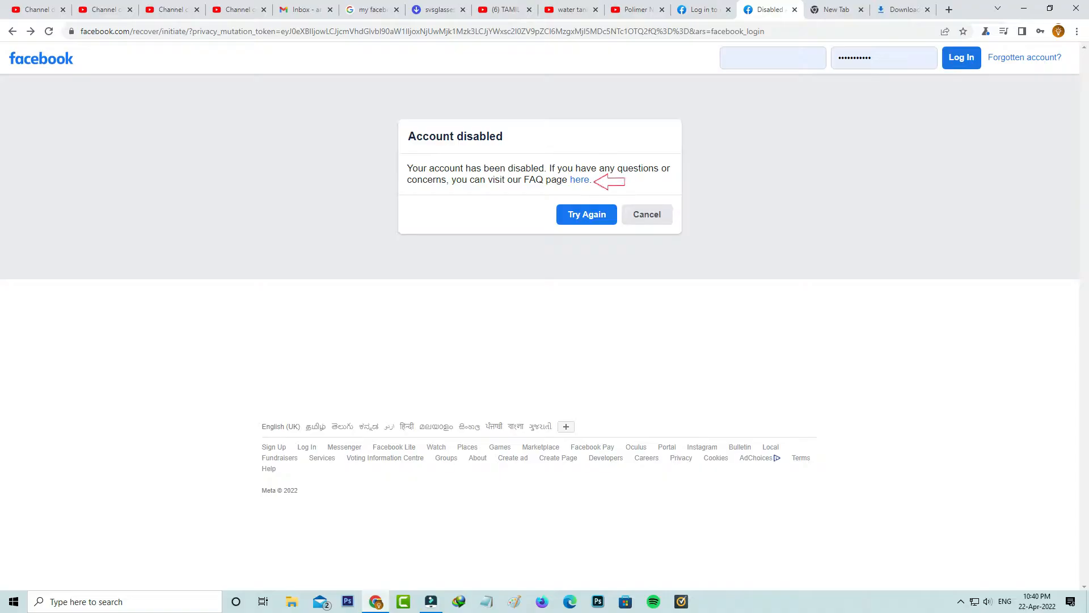
Step: Follow the 'here' link in the account-disabled notice and read through the Community Standards page
left_click(579, 179)
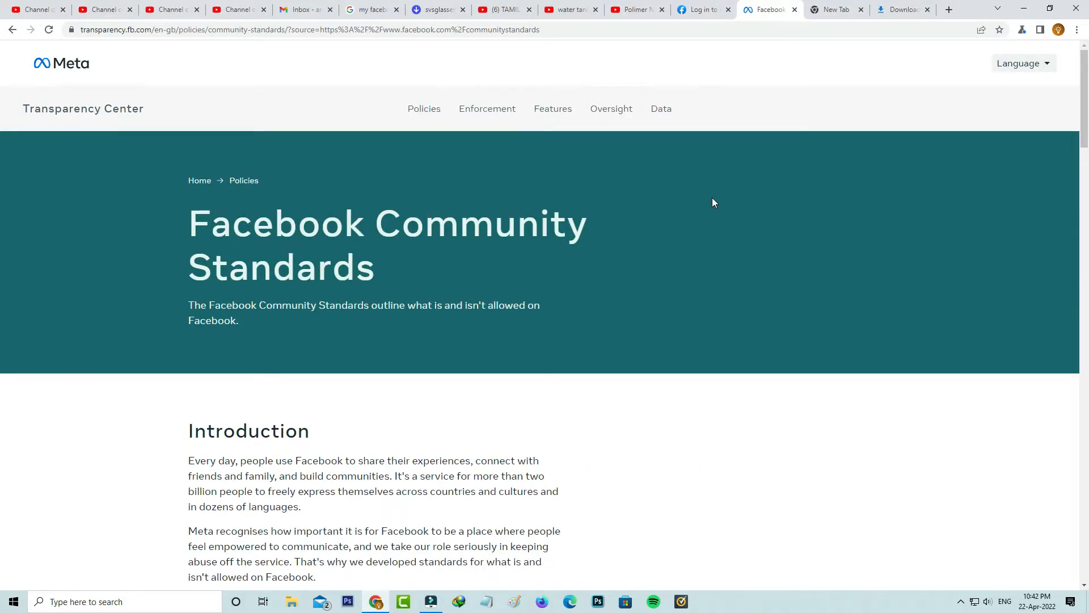
scroll("down", 3)
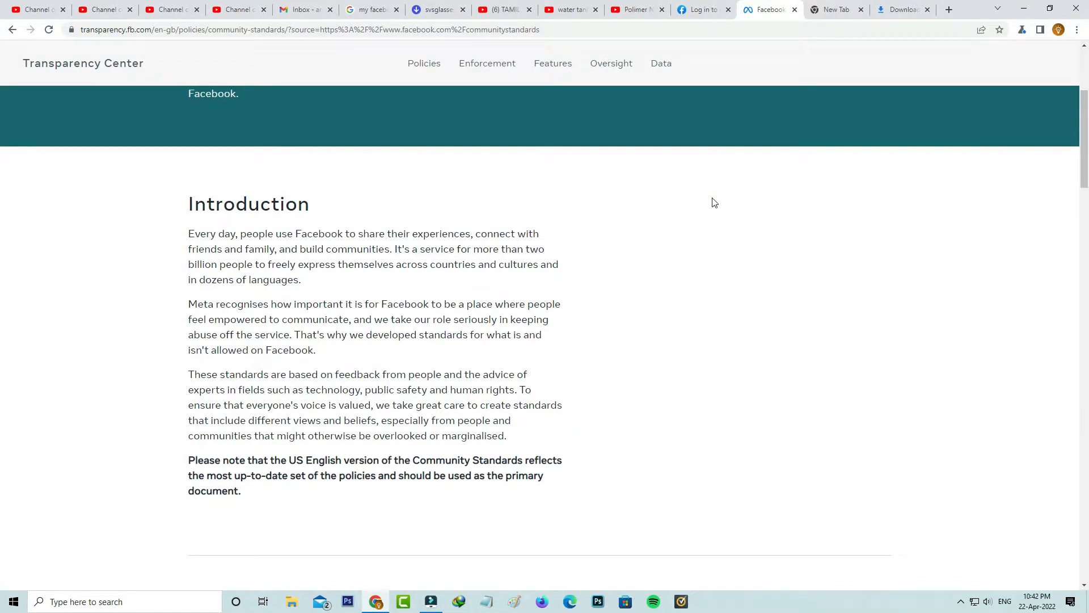
scroll("down", 3)
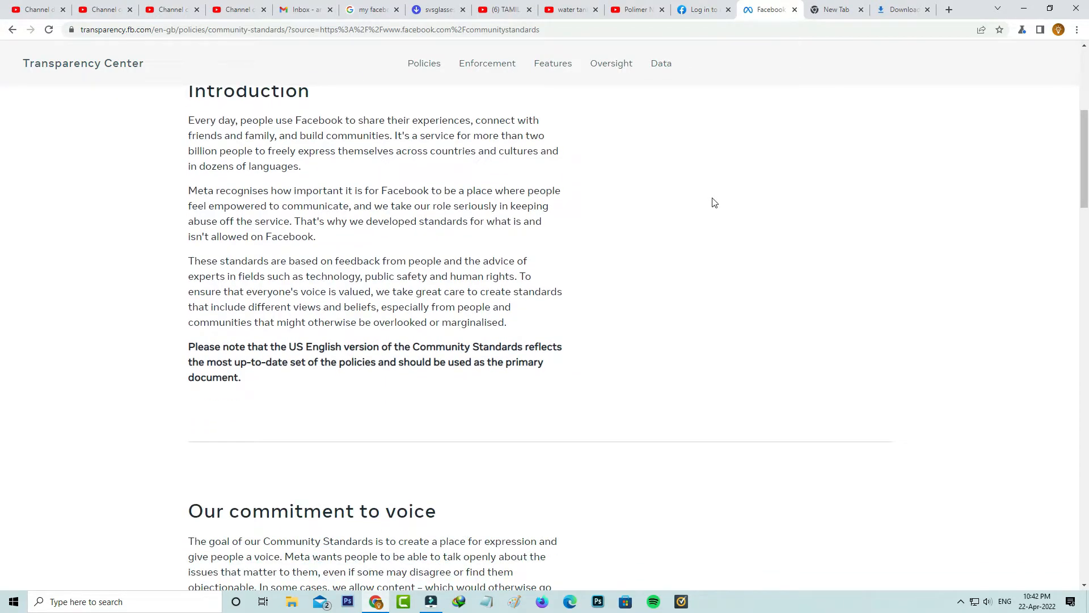
scroll("down", 3)
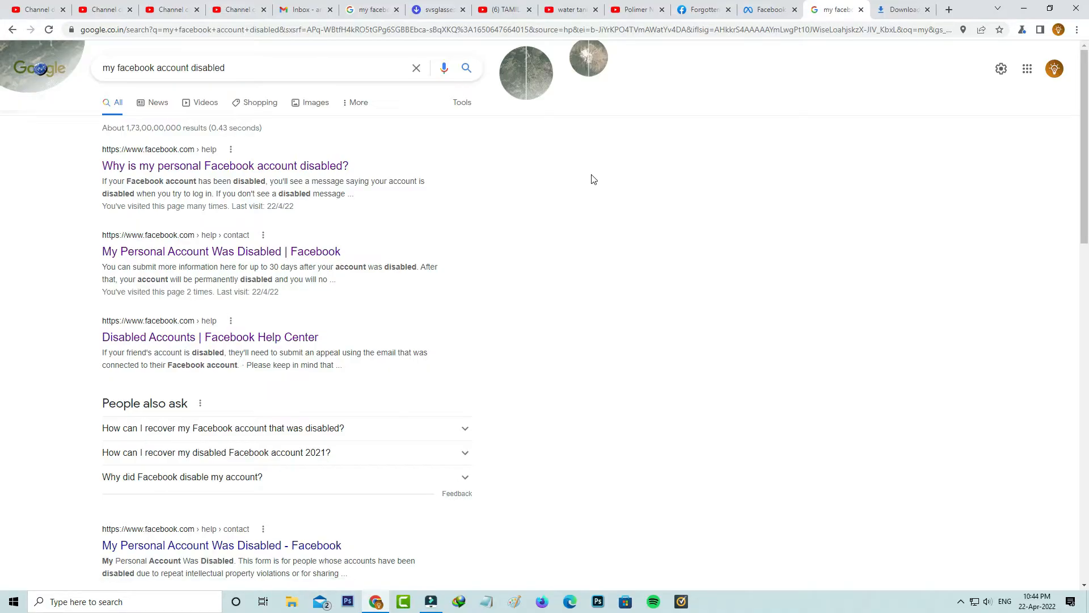
mouse_move(535, 179)
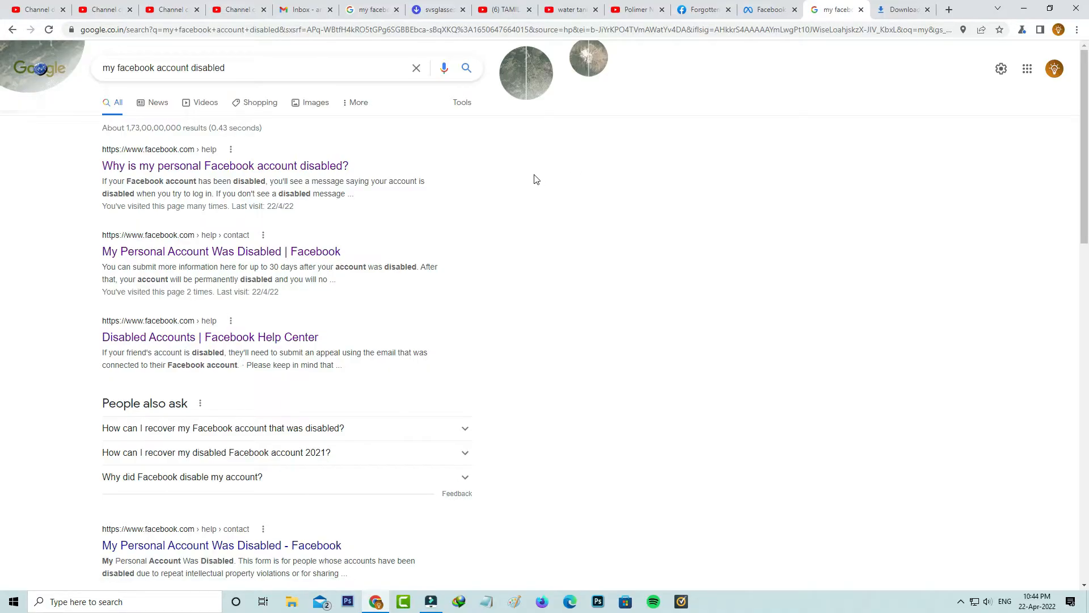
Step: Open the 'I can't log in' help article in a new tab and follow its facebook.com/login/identify link
right_click(224, 165)
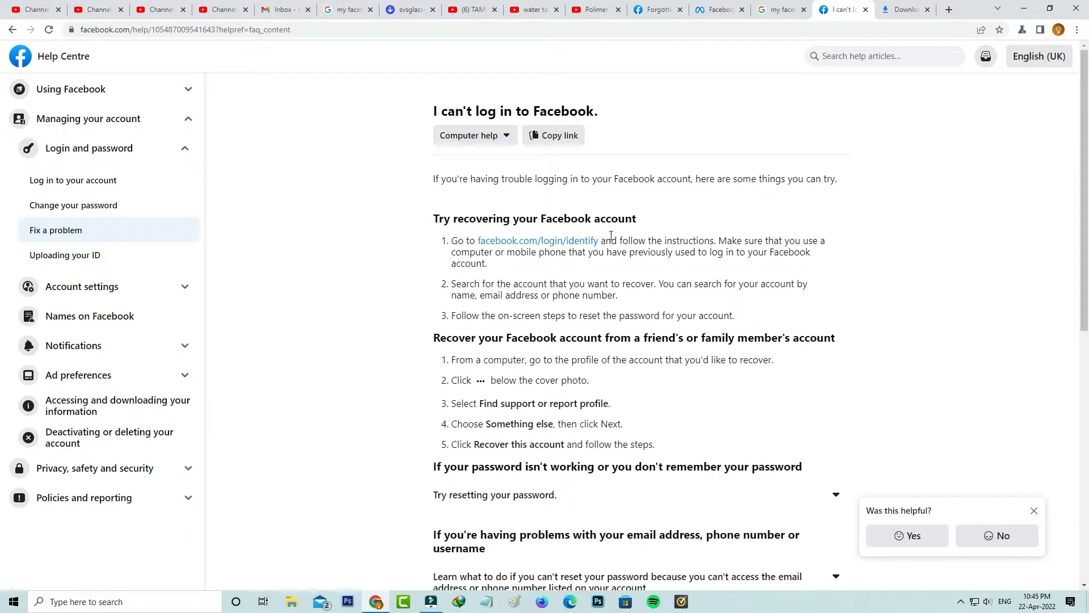
mouse_move(581, 240)
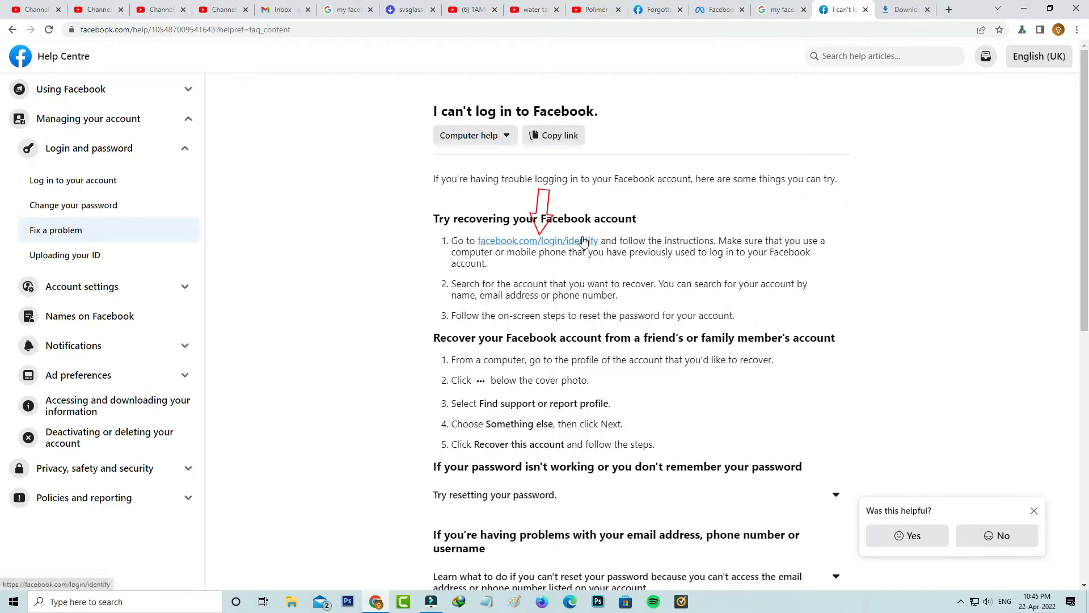
left_click(538, 240)
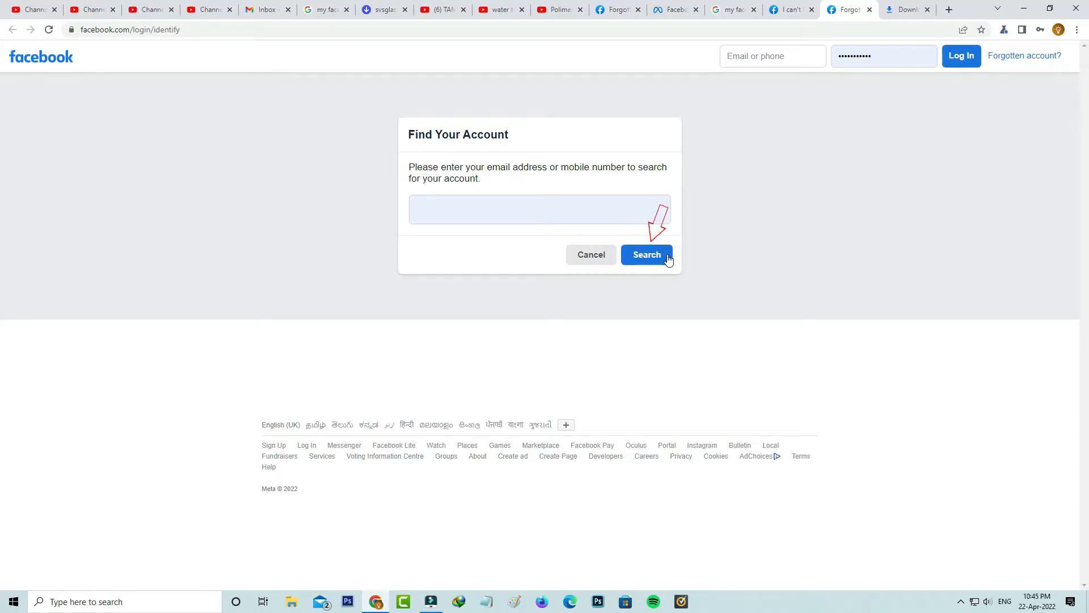
Step: Search for the account and have the reset code sent by email
left_click(646, 254)
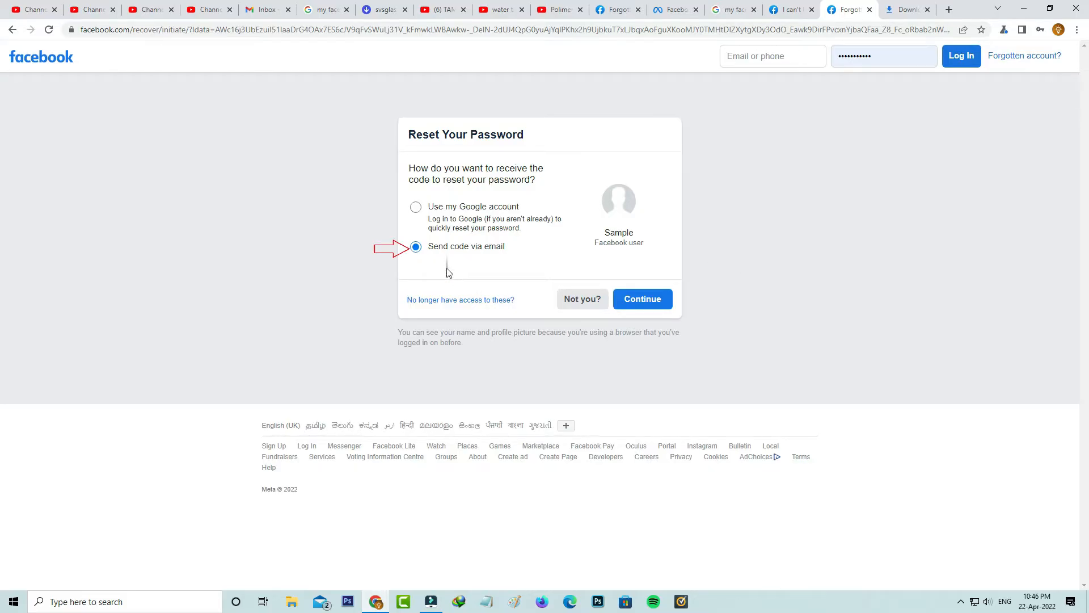
mouse_move(658, 282)
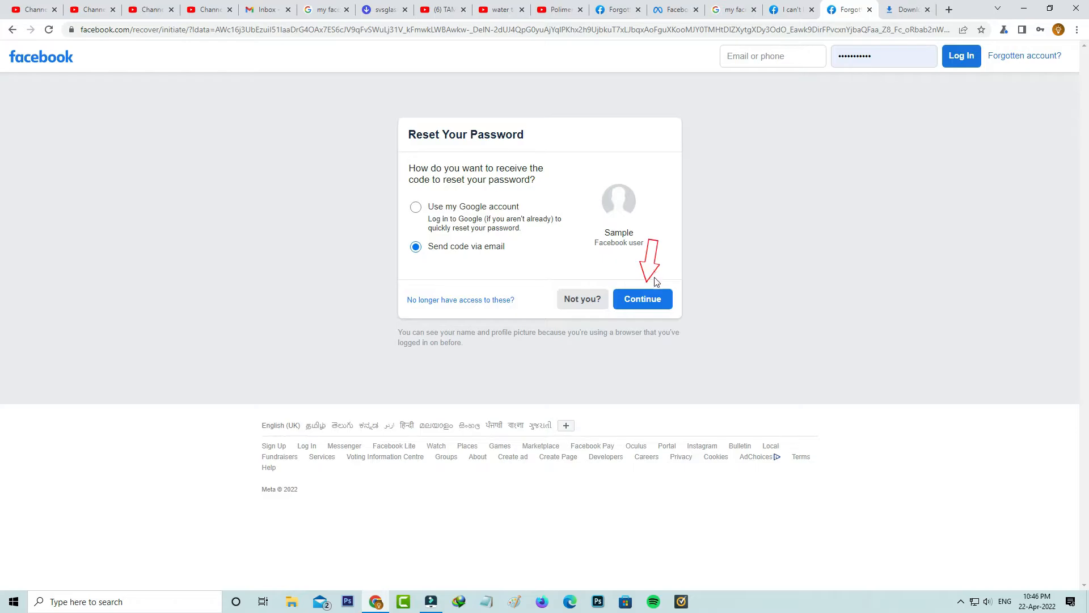
left_click(642, 299)
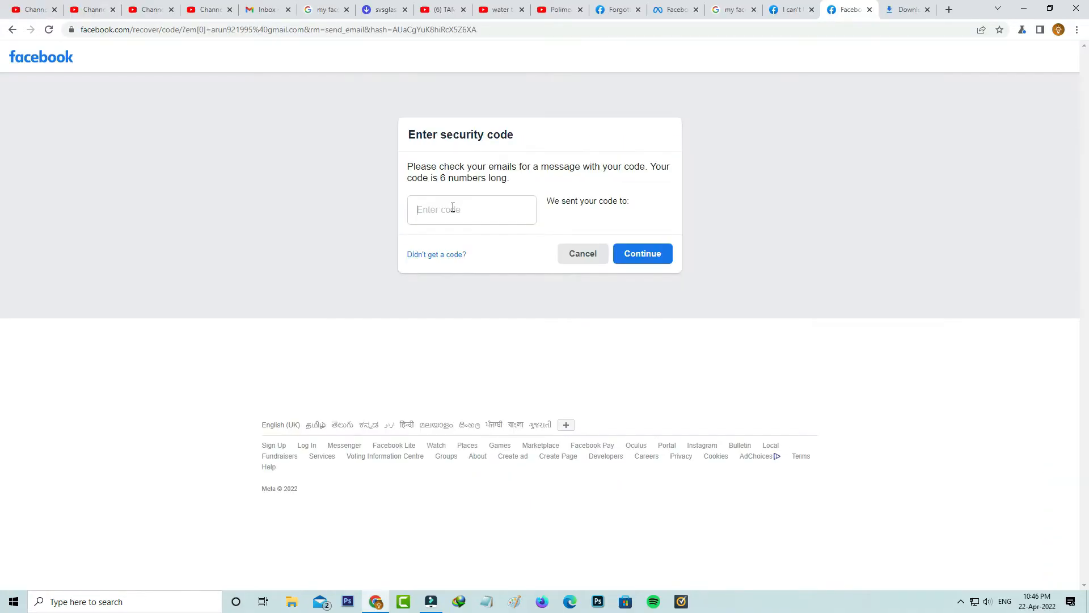
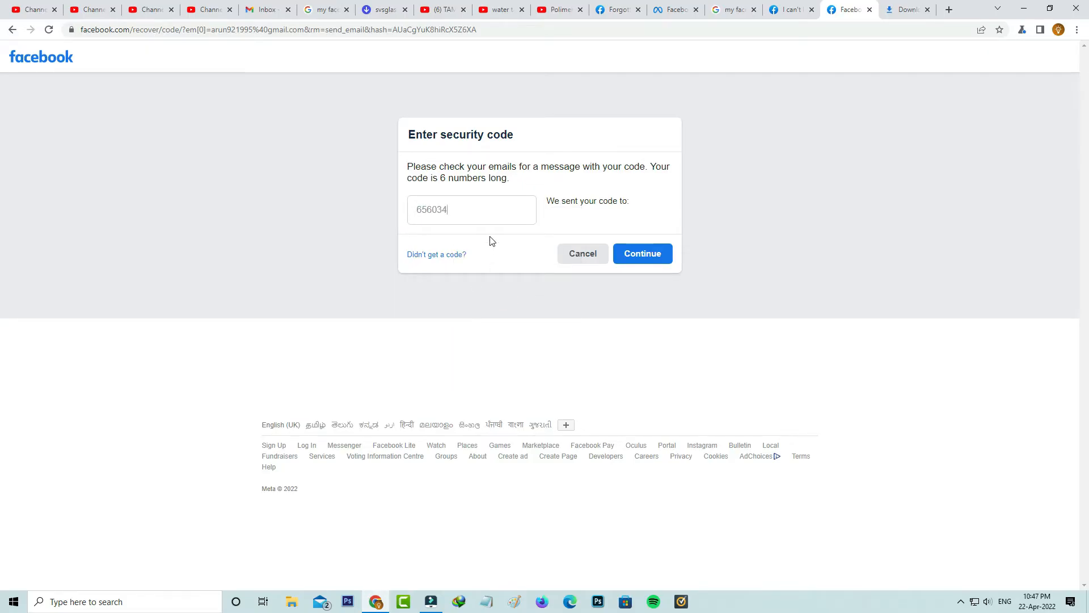
left_click(641, 253)
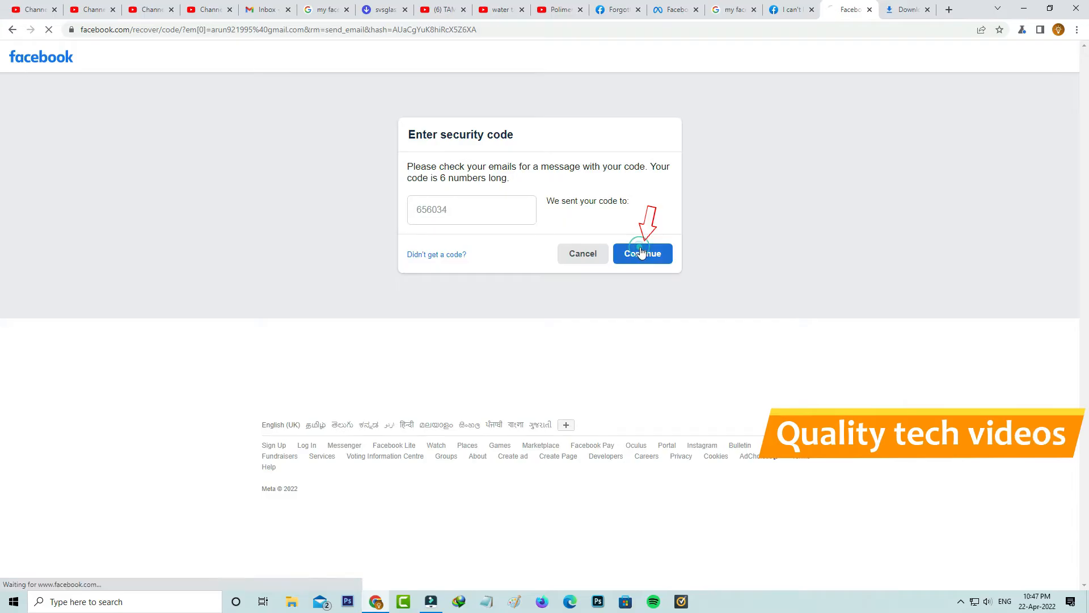
left_click(642, 253)
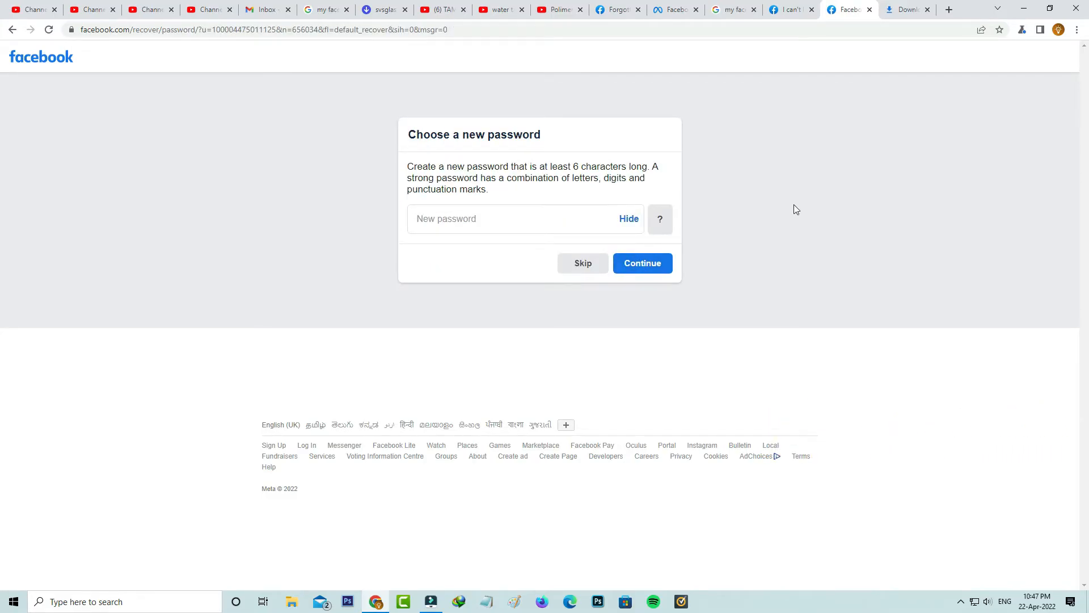
mouse_move(733, 218)
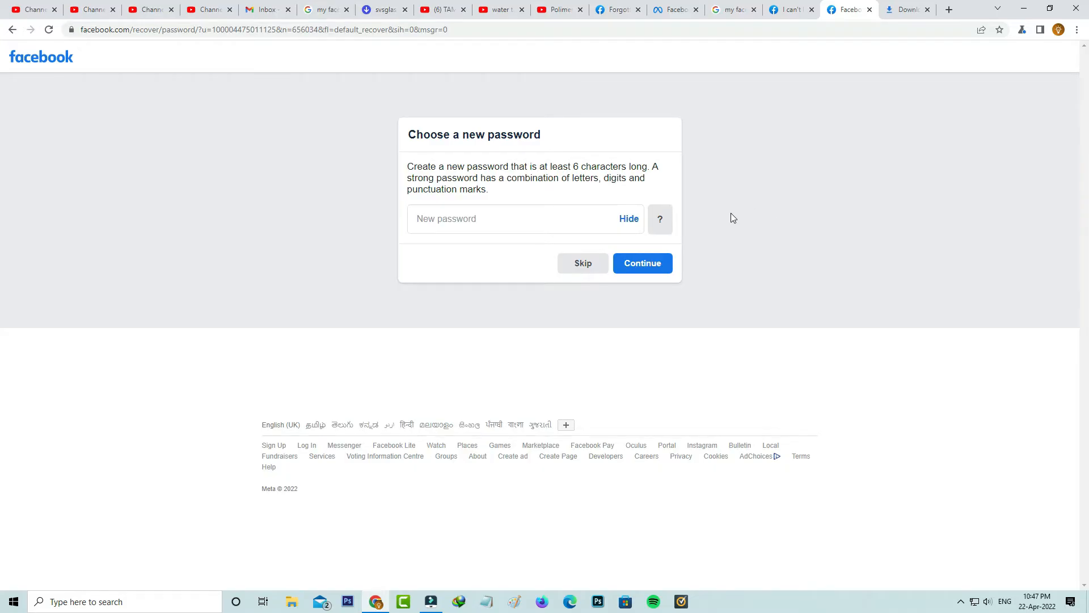
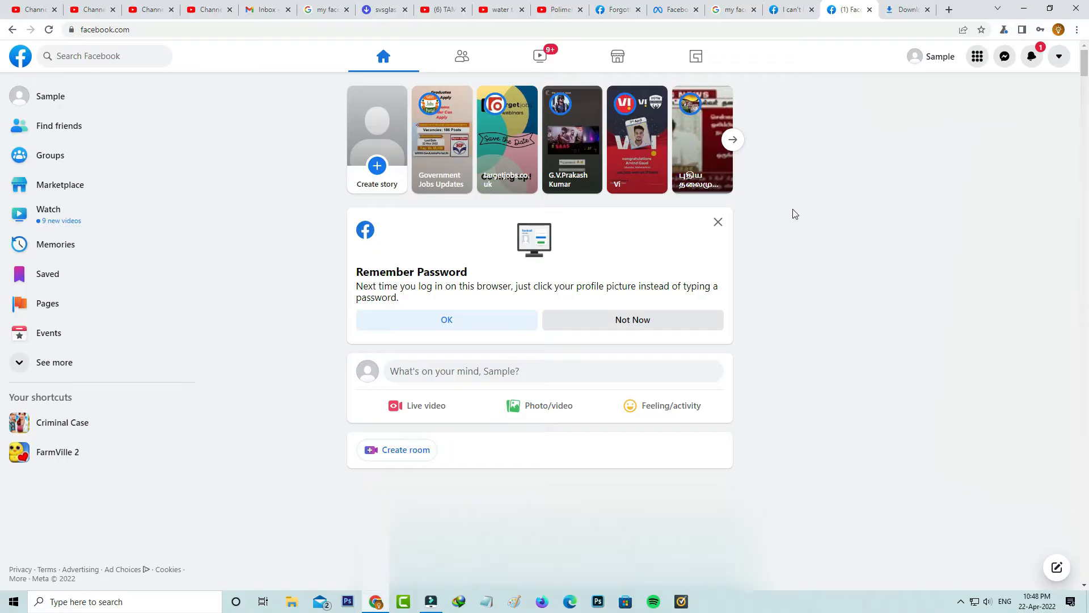
Step: Enter a new password, continue past the Remember Password prompt and reach the home feed
left_click(735, 9)
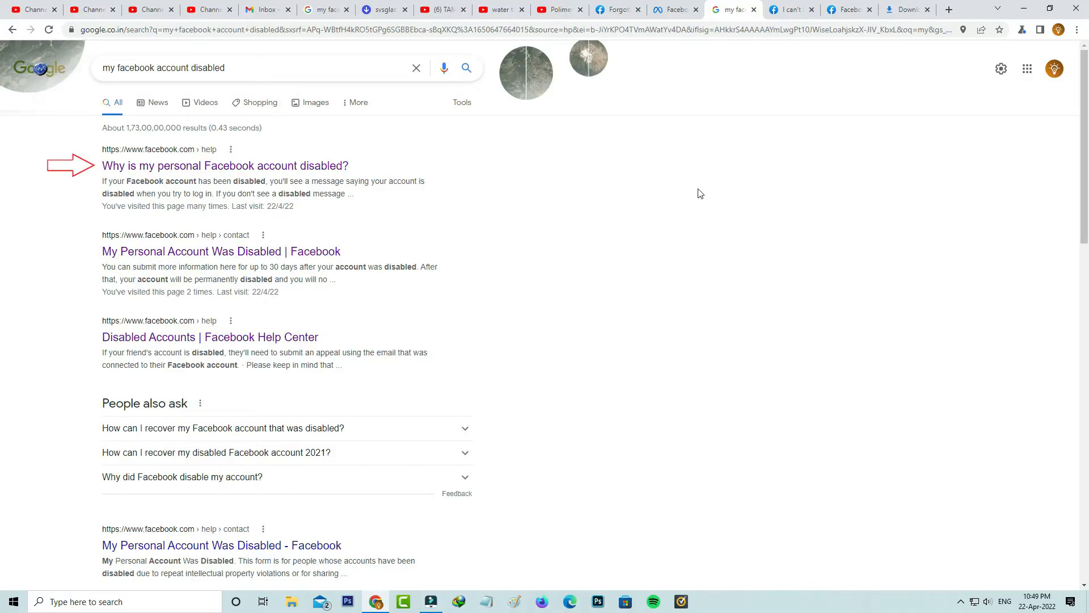
mouse_move(338, 165)
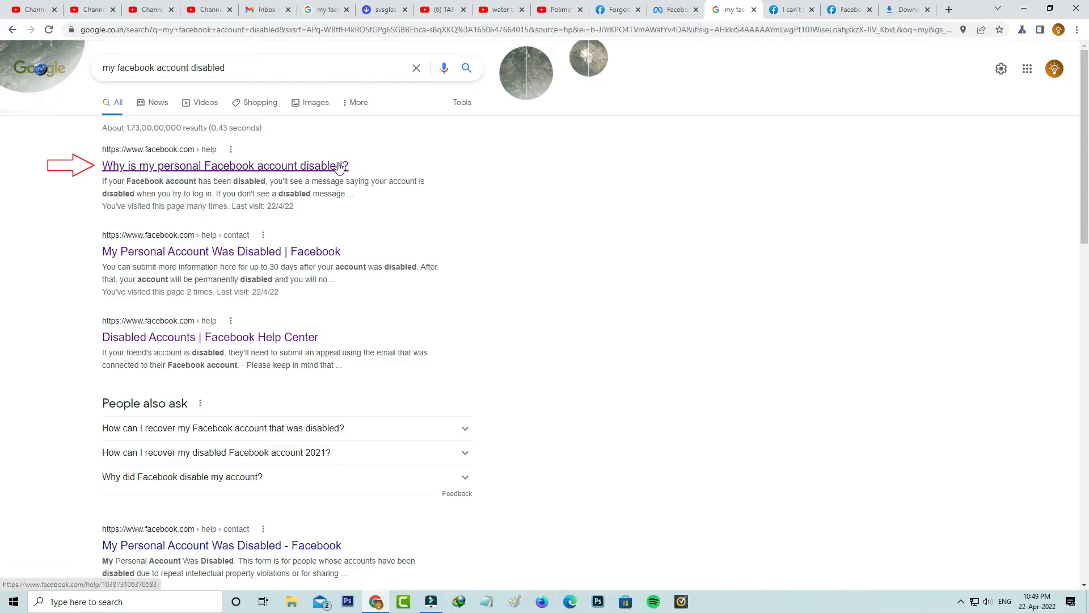
Step: Open the 'Why is my personal Facebook account disabled?' result leading to the appeal form
left_click(224, 166)
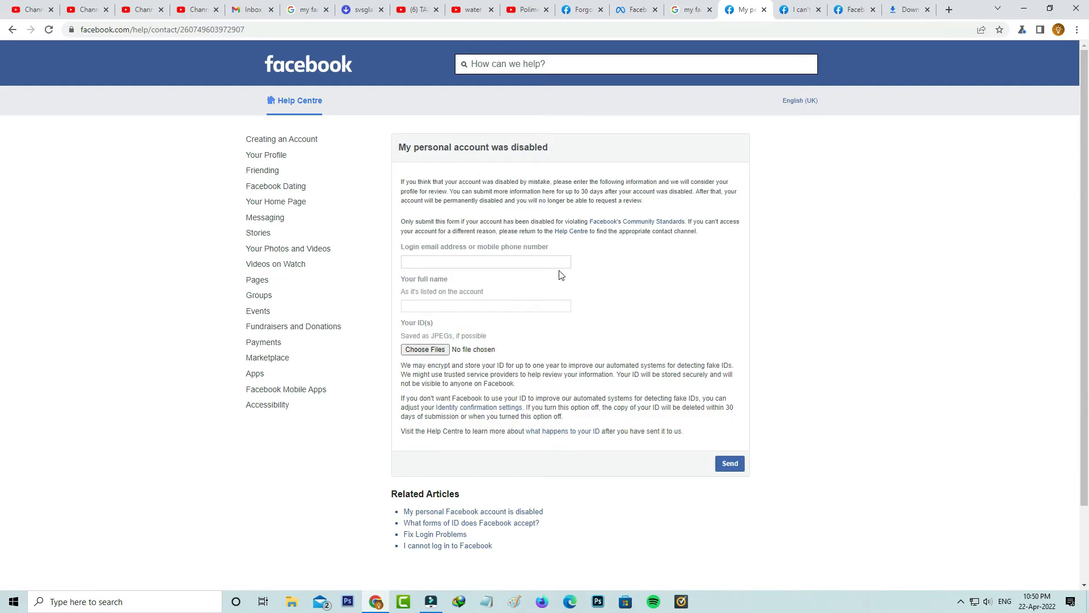
Step: Enter the login email and the full name 'Sample' on the disabled-account appeal form
left_click(485, 261)
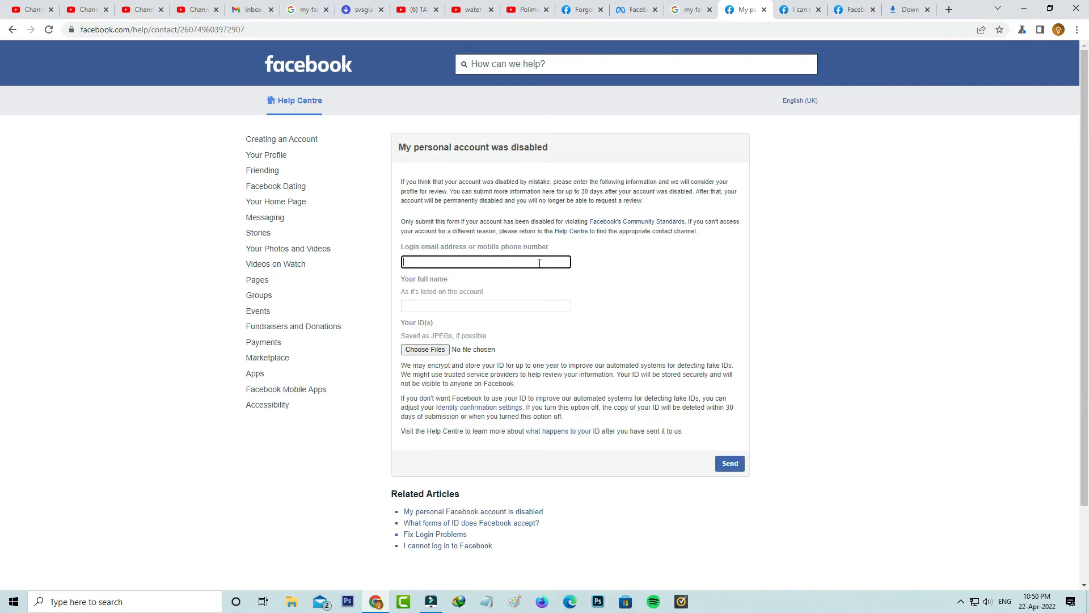
type("an")
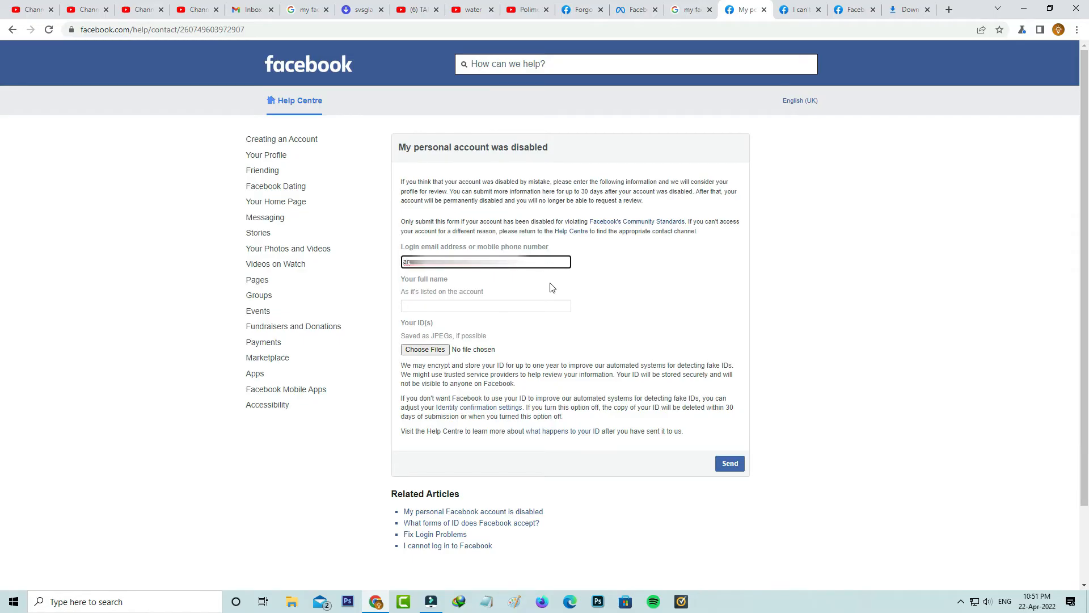
left_click(485, 305)
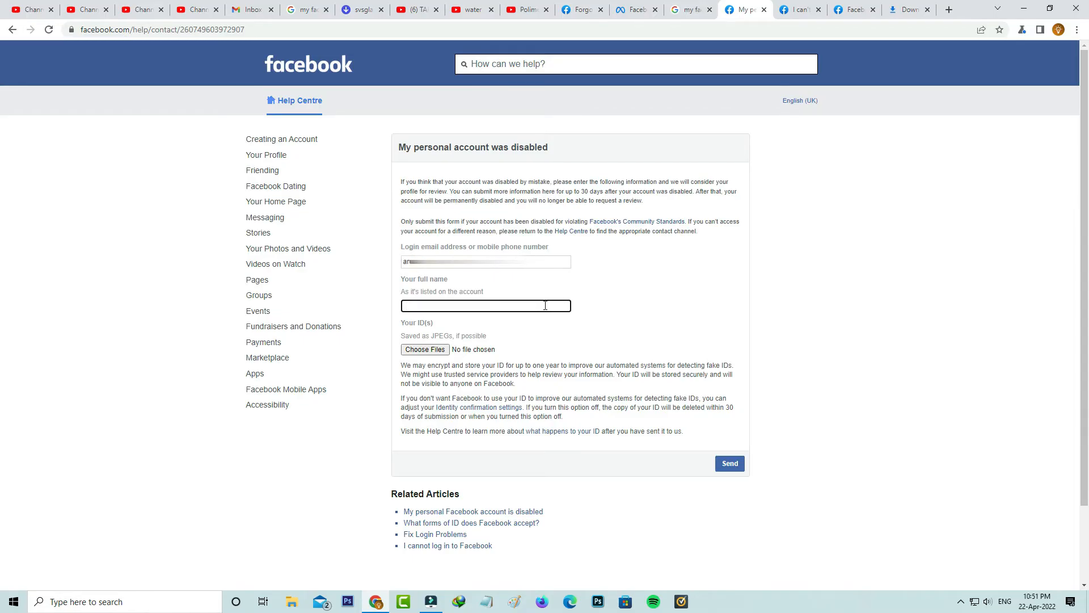
type("Sampl")
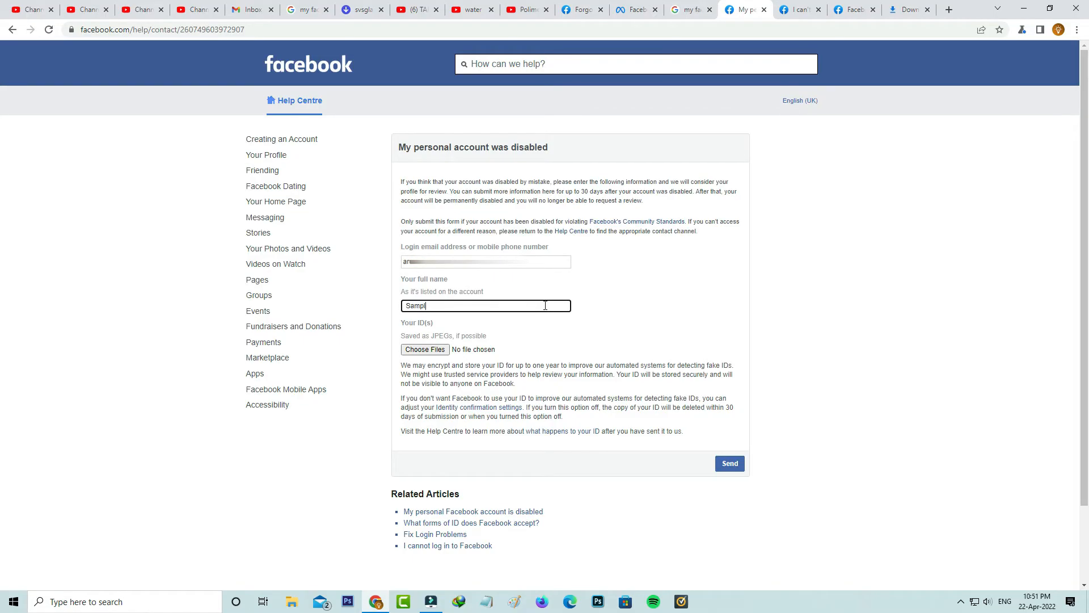
type("e")
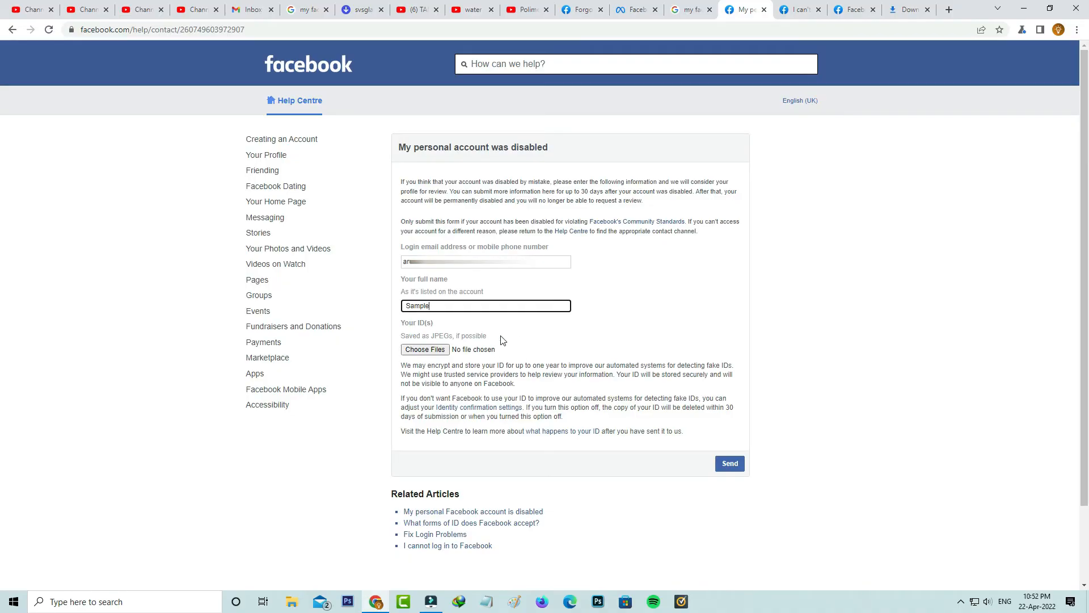
left_click_drag(618, 373, 511, 382)
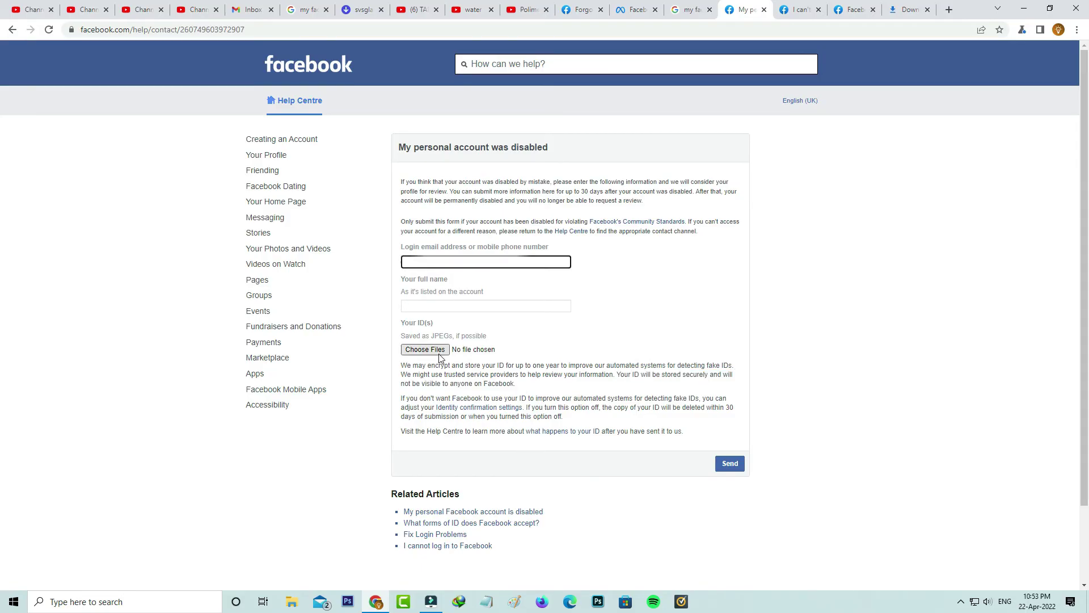
Step: Attach 'your account has been disabled facebook.png' from Downloads as the ID image
left_click(424, 350)
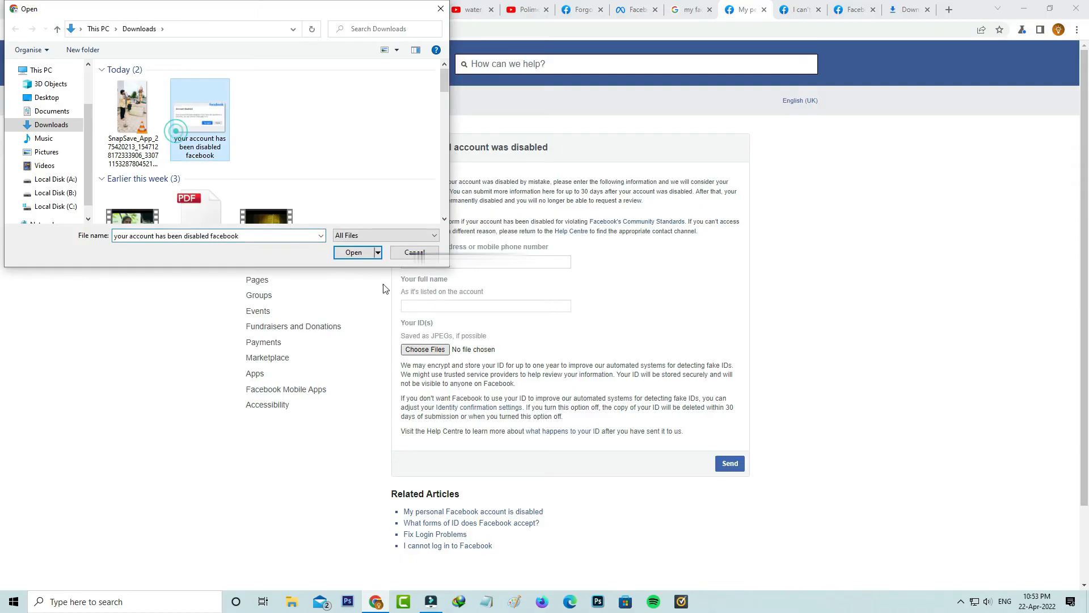
left_click(353, 252)
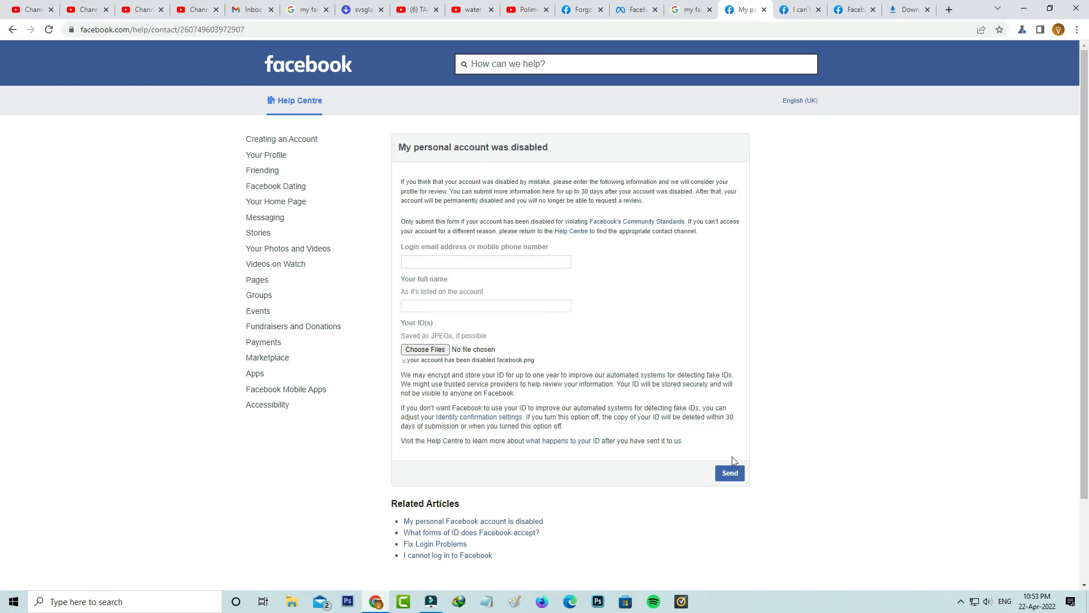
mouse_move(735, 454)
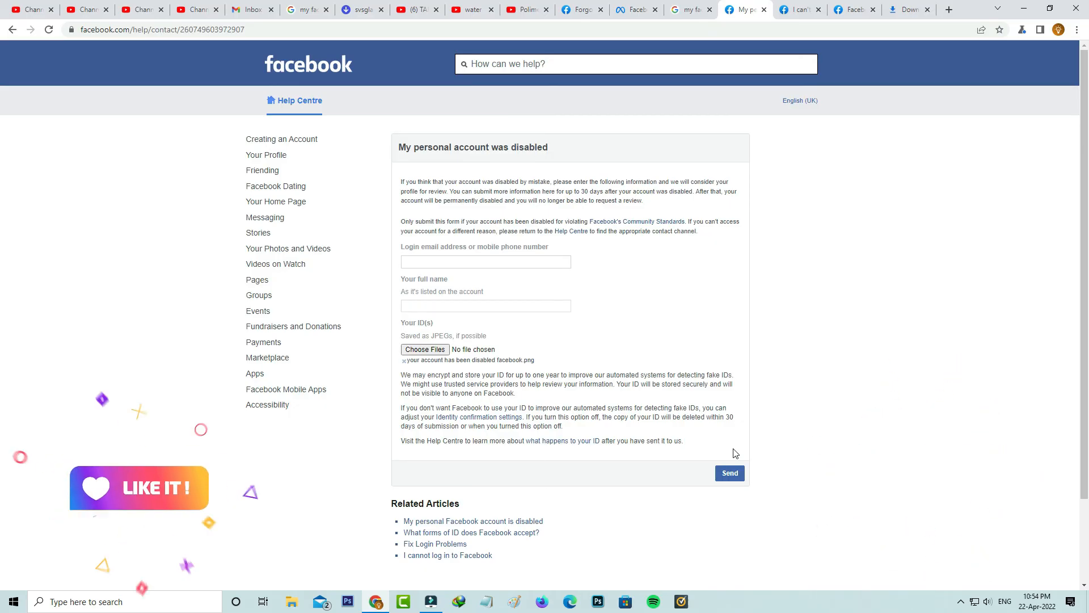
mouse_move(737, 447)
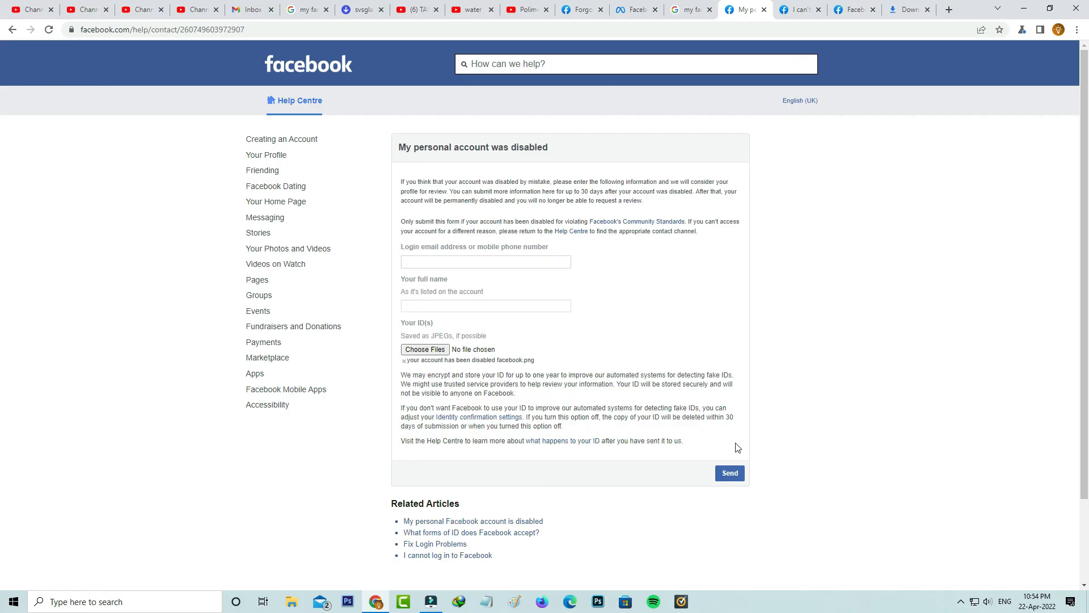